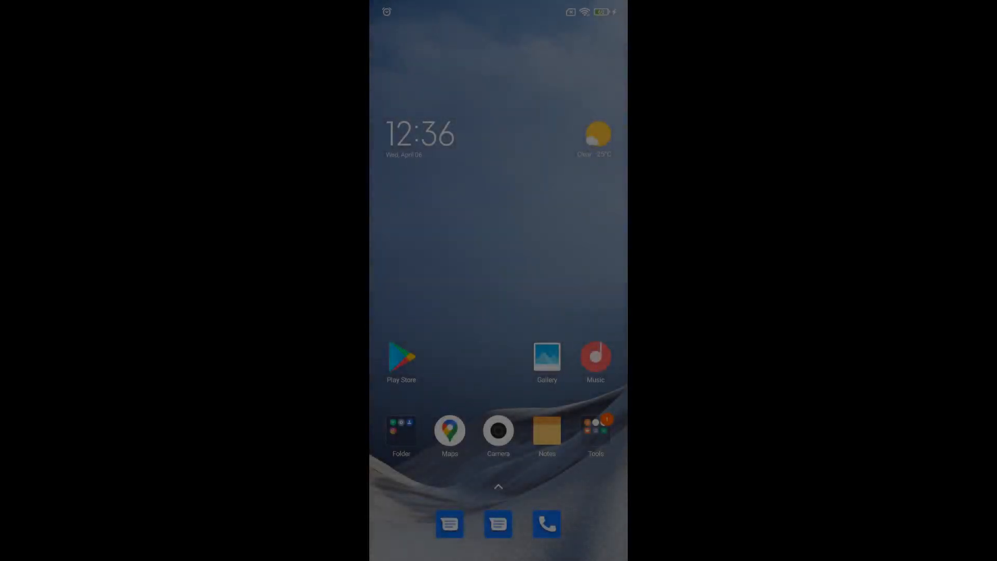
# Step: Install the Heic to JPG/PNG/WEBP Converter from the Play Store and launch it
pyautogui.click(401, 357)
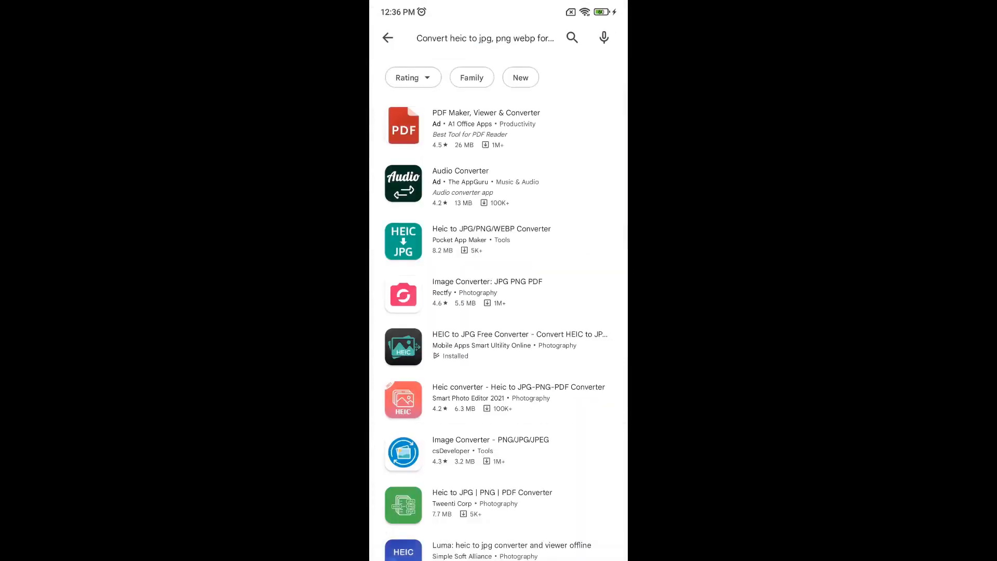
pyautogui.scroll(-3)
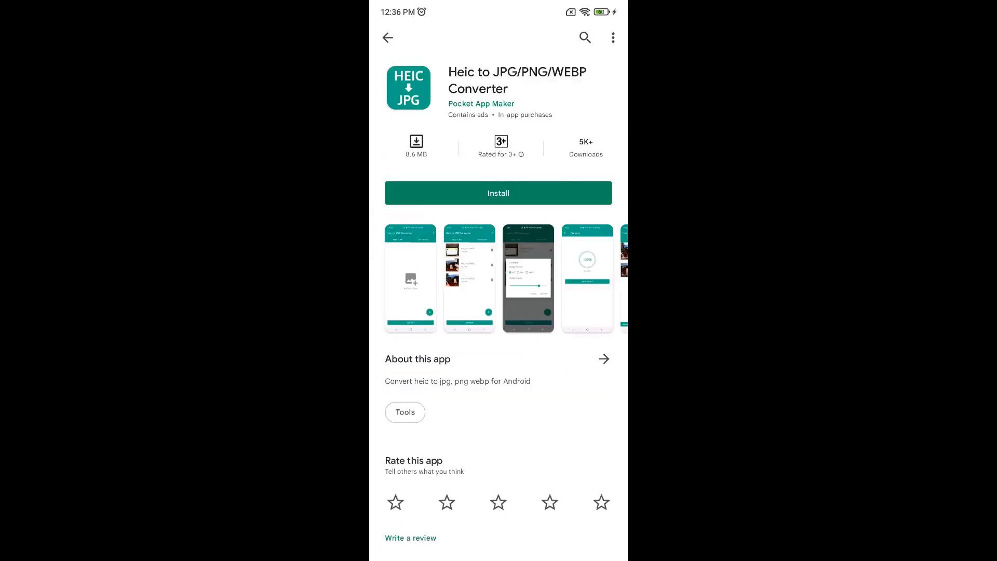
pyautogui.click(498, 193)
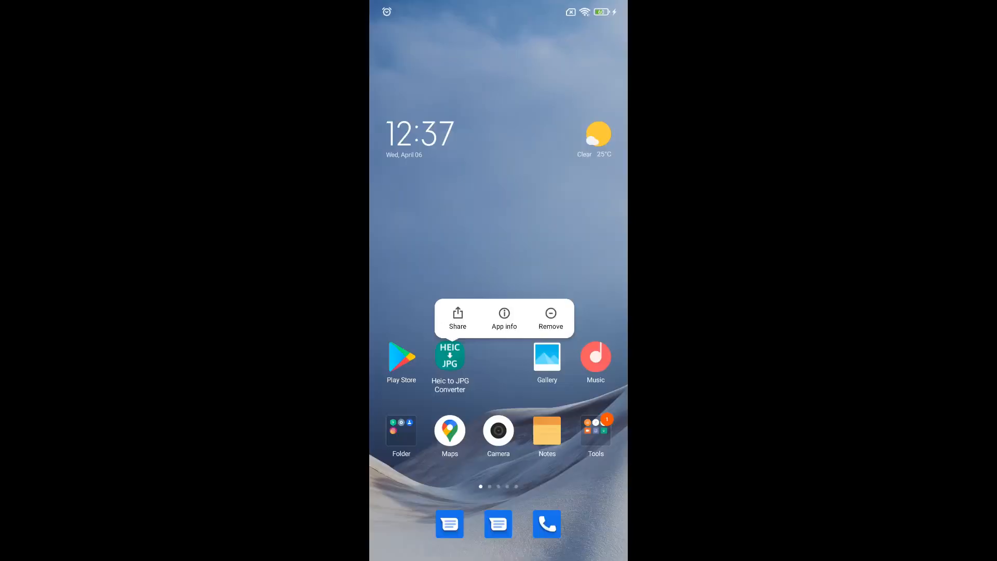
pyautogui.click(450, 355)
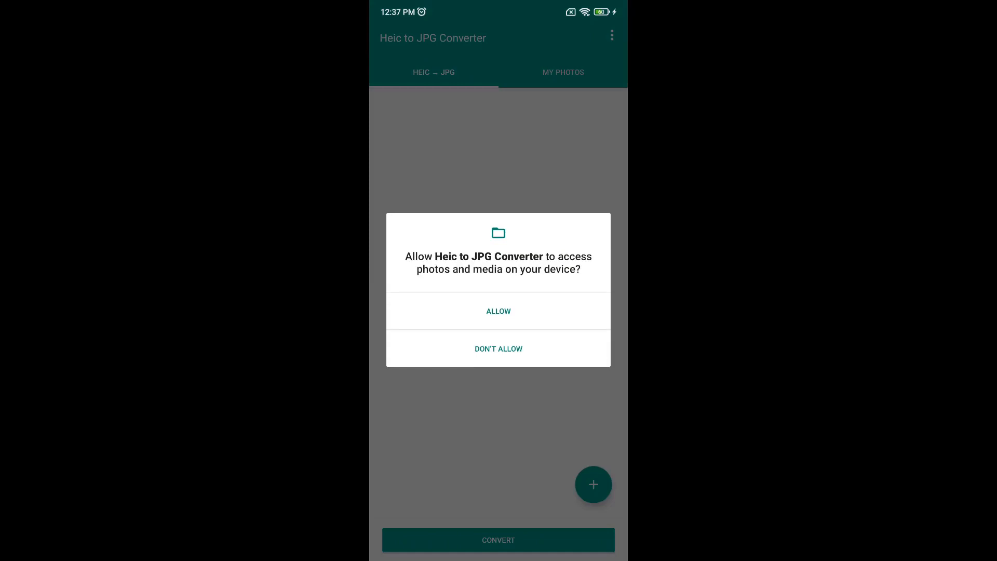
# Step: Grant media access and pick image4.heic from the Redmi Note 8's HEIC photos folder
pyautogui.click(497, 311)
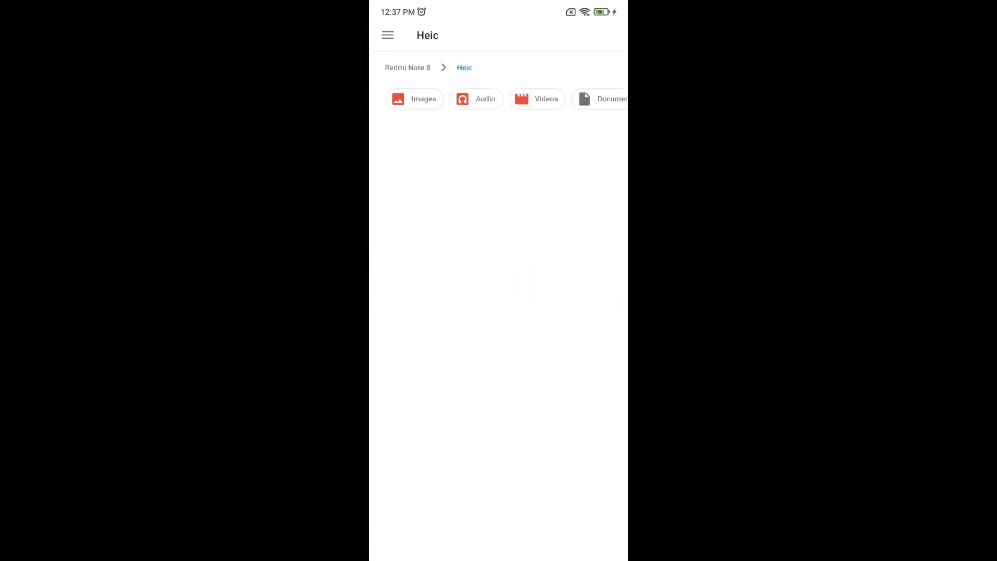
pyautogui.click(387, 35)
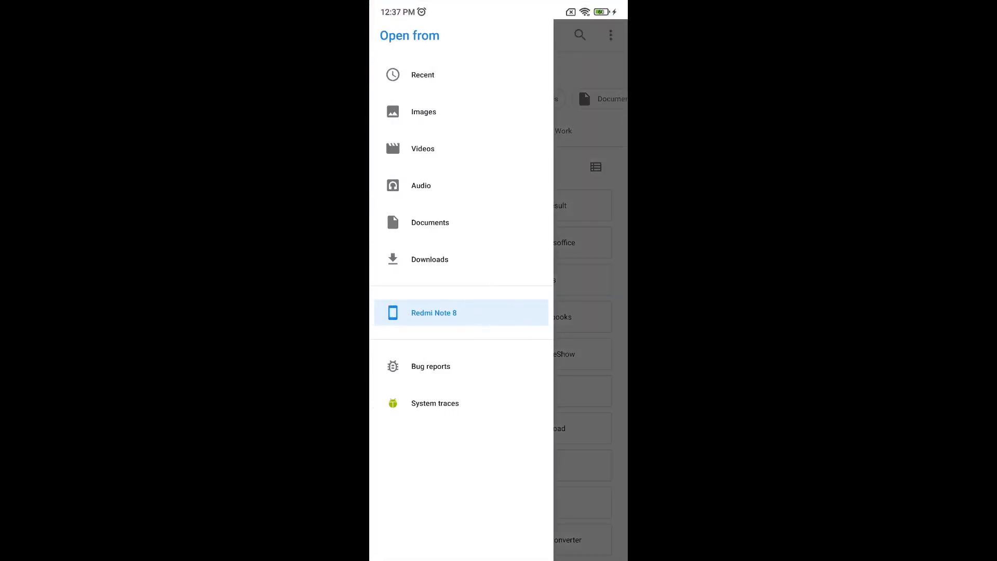
pyautogui.click(434, 313)
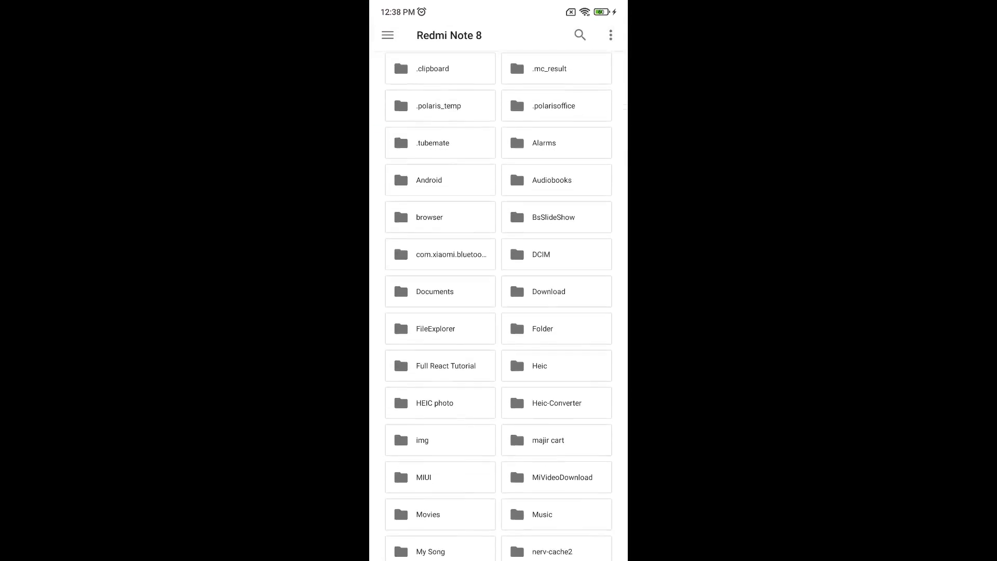
pyautogui.click(434, 402)
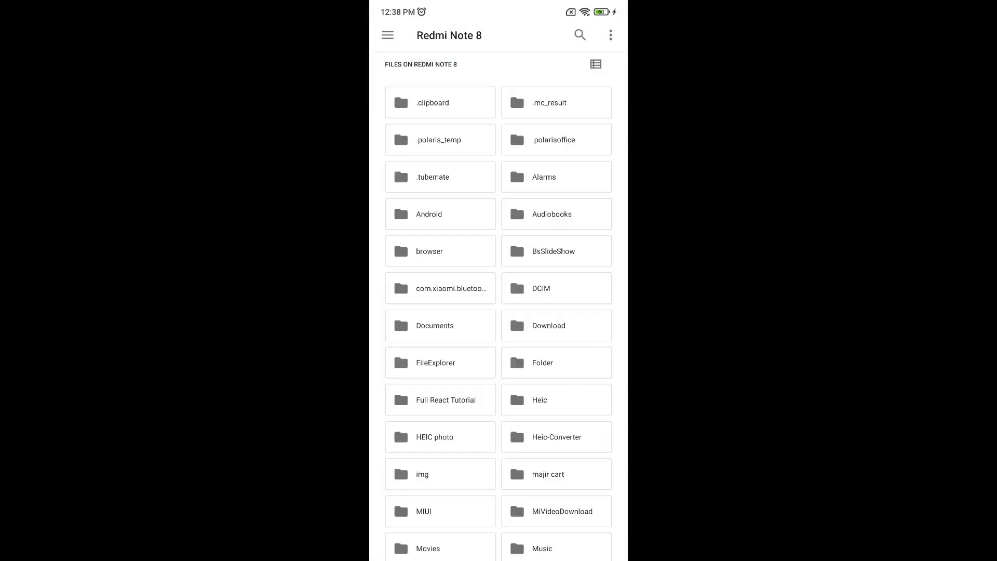
pyautogui.click(435, 437)
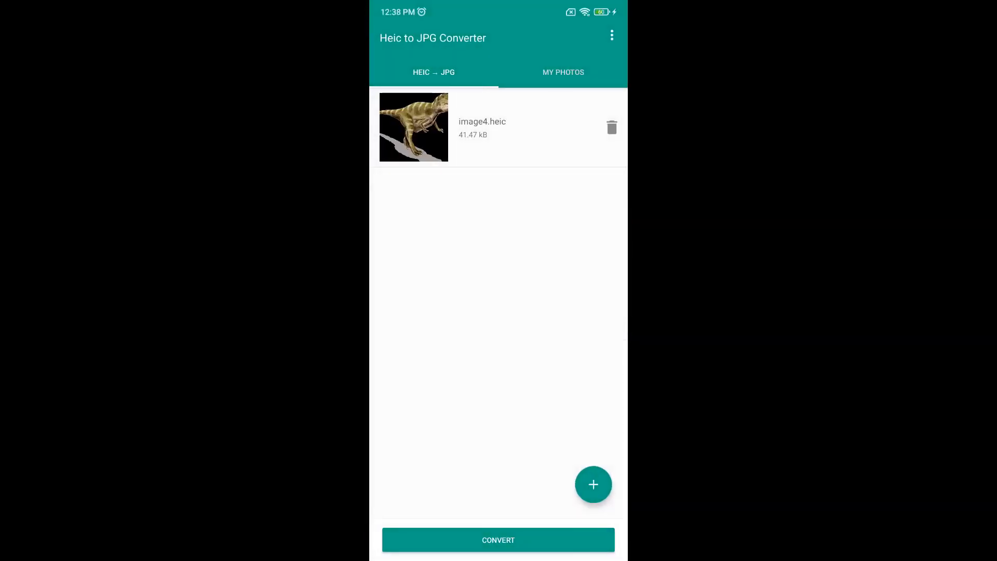
# Step: Add image3.heic, image2.heic and image1.heic so four HEIC photos are queued
pyautogui.click(593, 483)
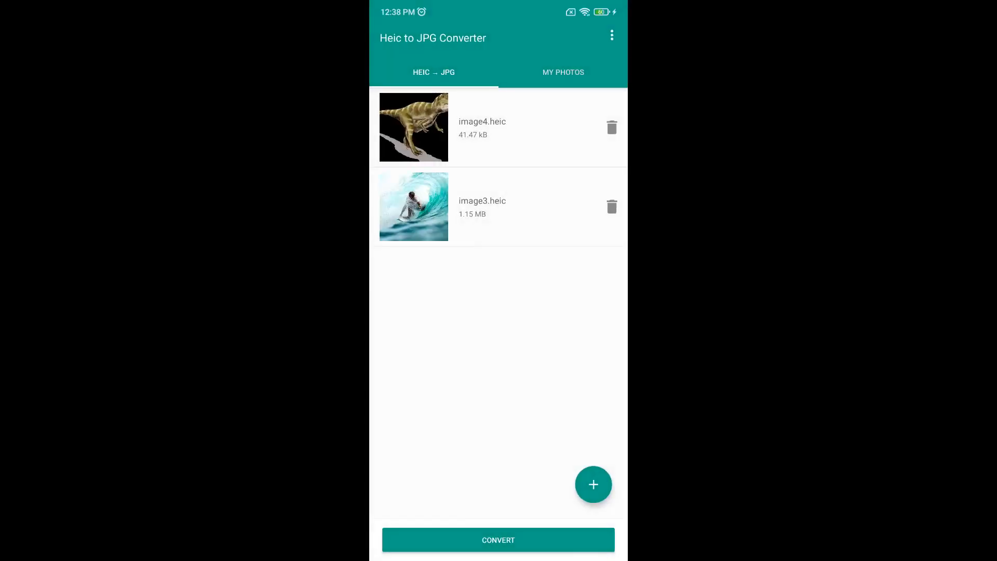
pyautogui.click(593, 484)
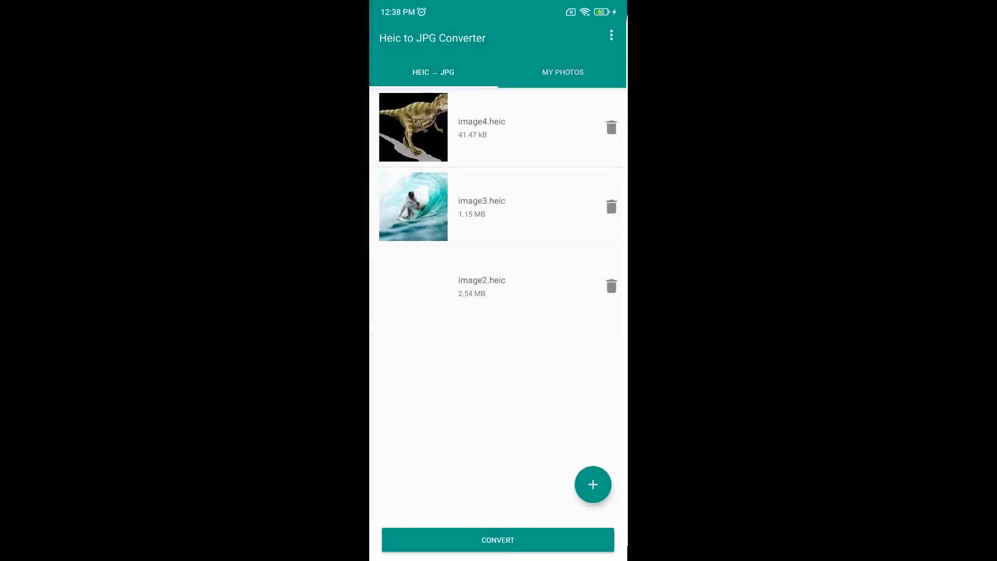
pyautogui.click(593, 484)
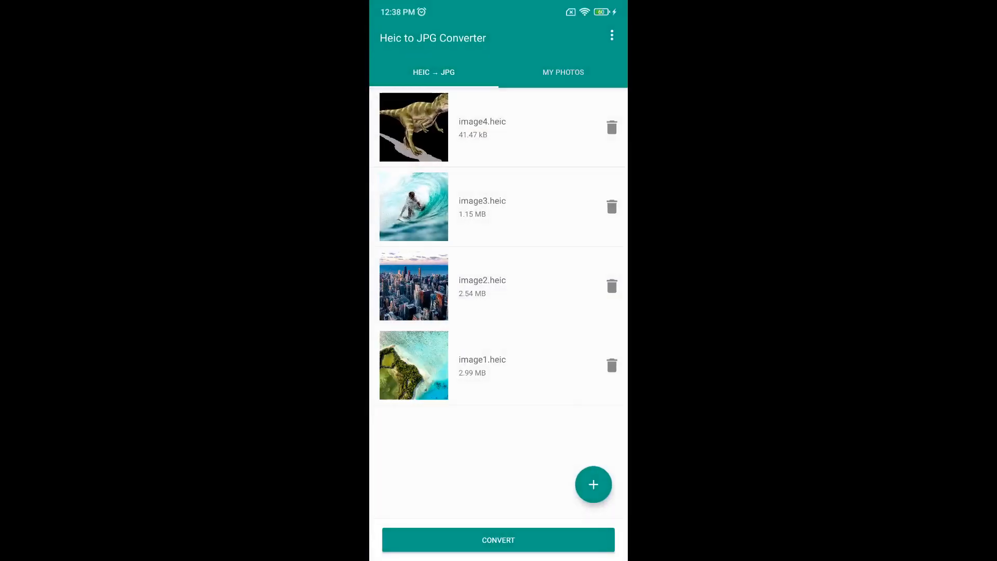
# Step: Convert the four queued HEIC photos to JPG at high quality, after briefly trying PNG
pyautogui.click(497, 540)
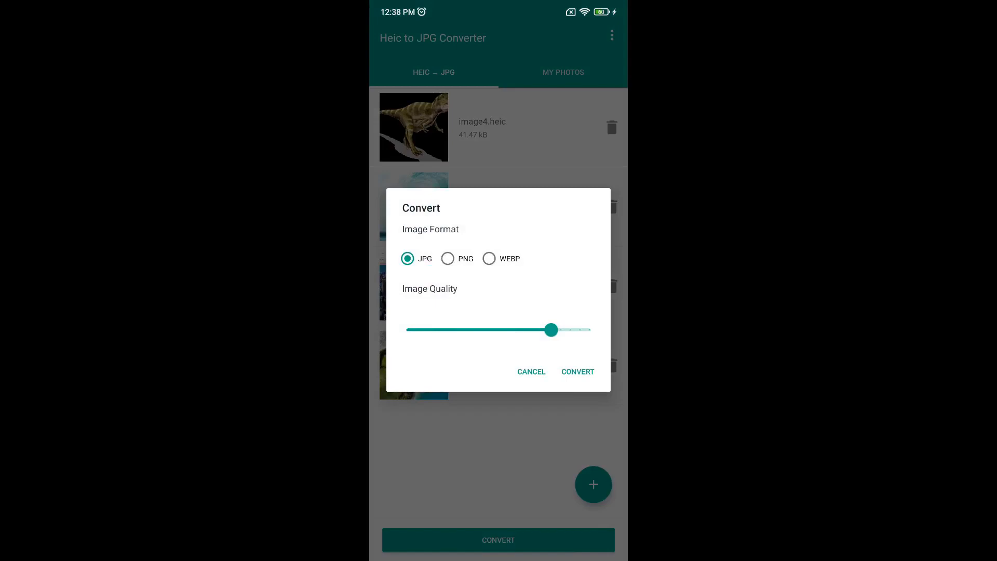
pyautogui.click(448, 259)
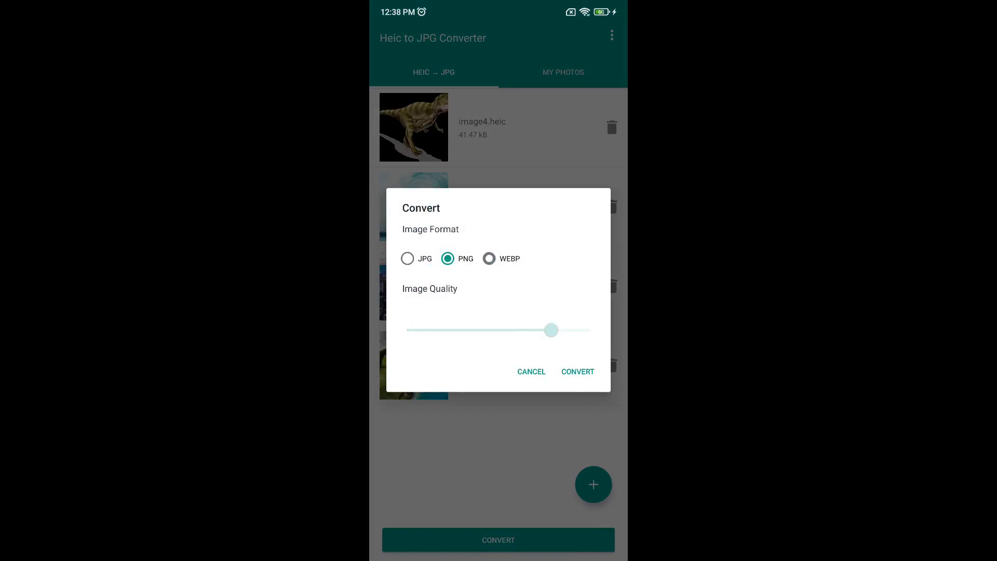
pyautogui.click(408, 259)
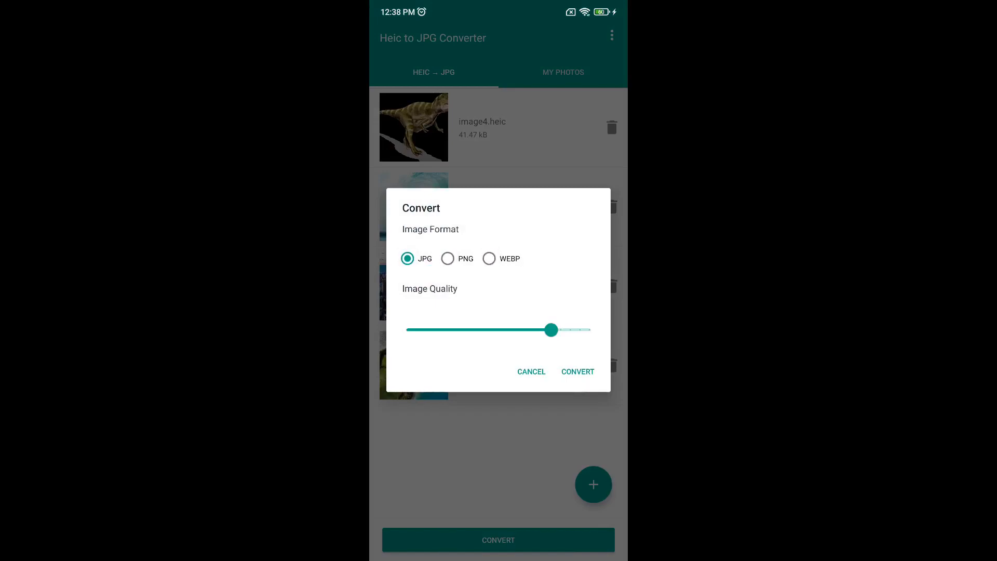
pyautogui.click(578, 372)
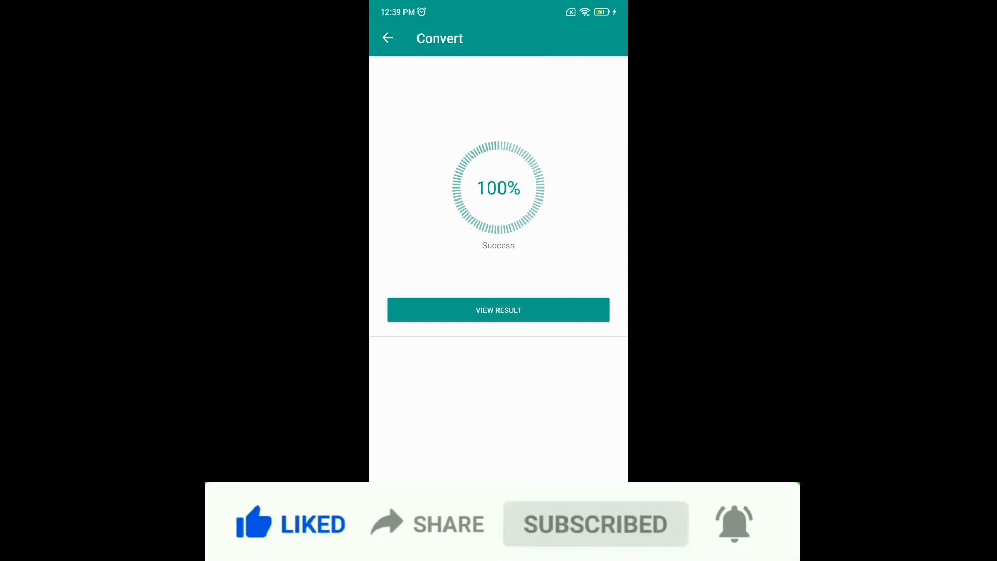
# Step: View the four converted JPGs in My Photos and open one in the photo viewer
pyautogui.click(498, 310)
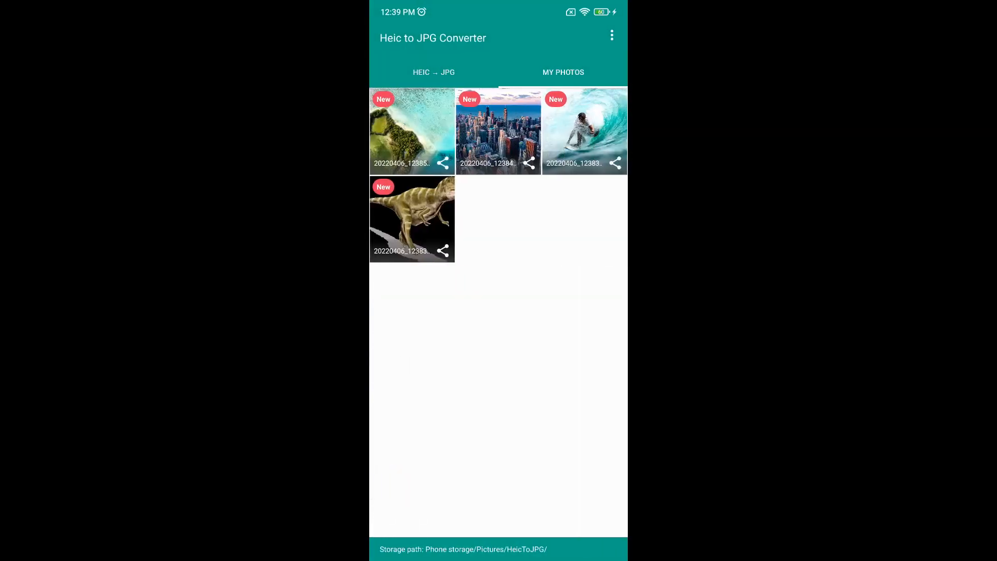
pyautogui.click(442, 163)
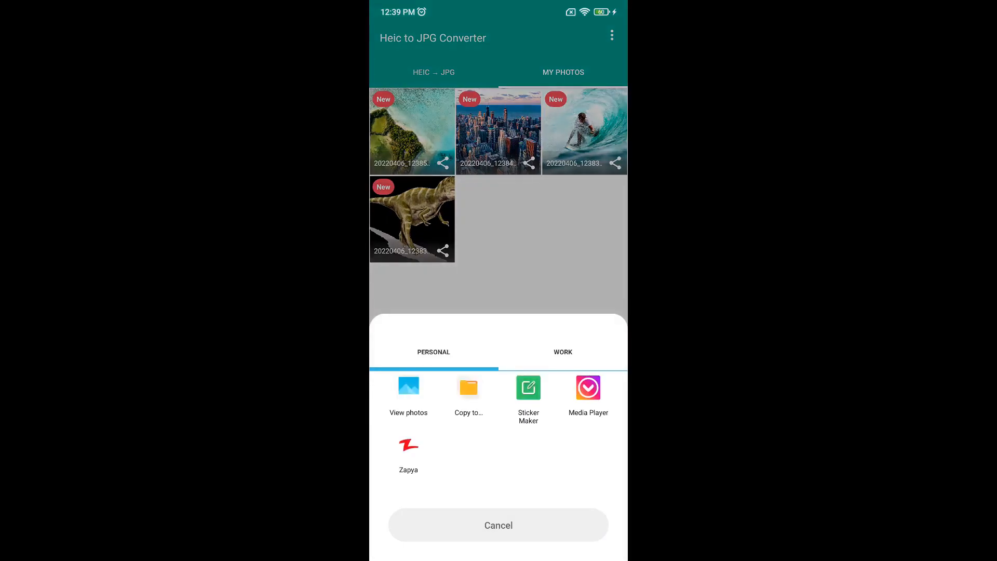
pyautogui.click(408, 395)
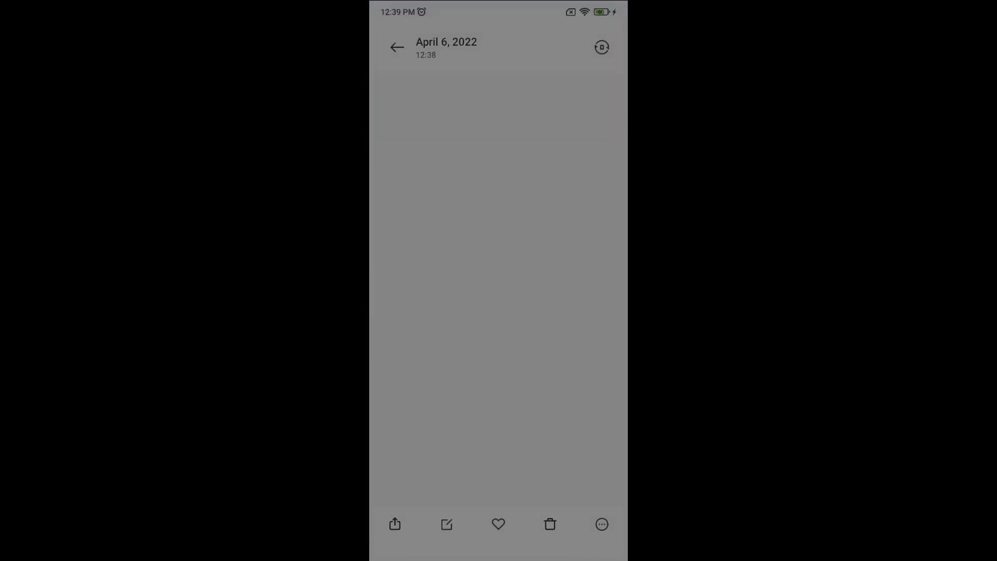